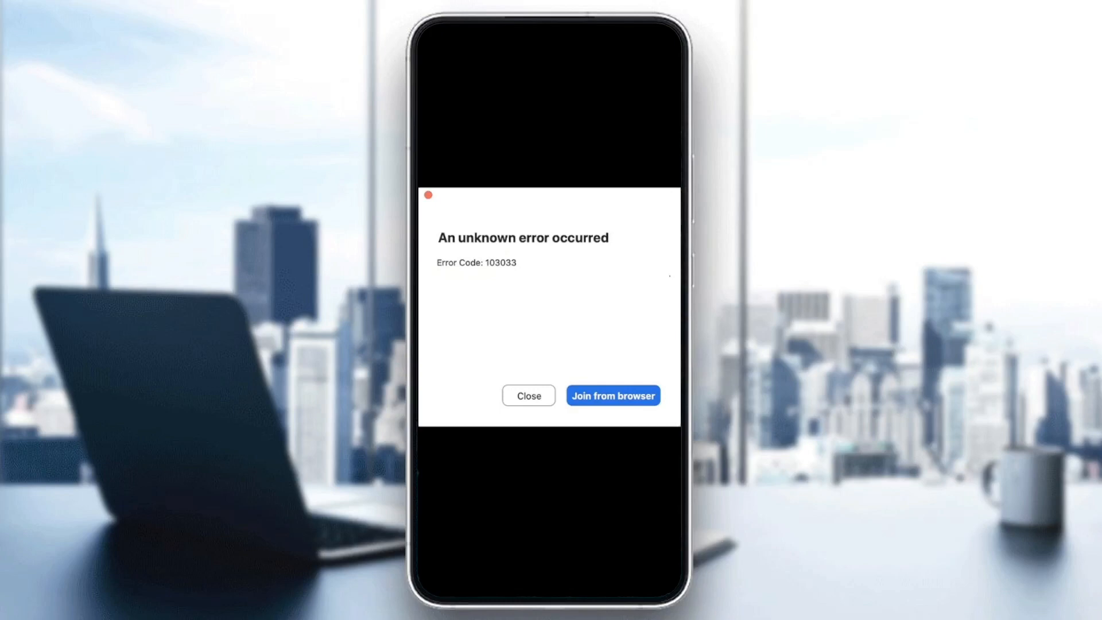
Dismiss Zoom's 'An unknown error occurred' (103033) dialog, returning to the app drawer
left_click(528, 395)
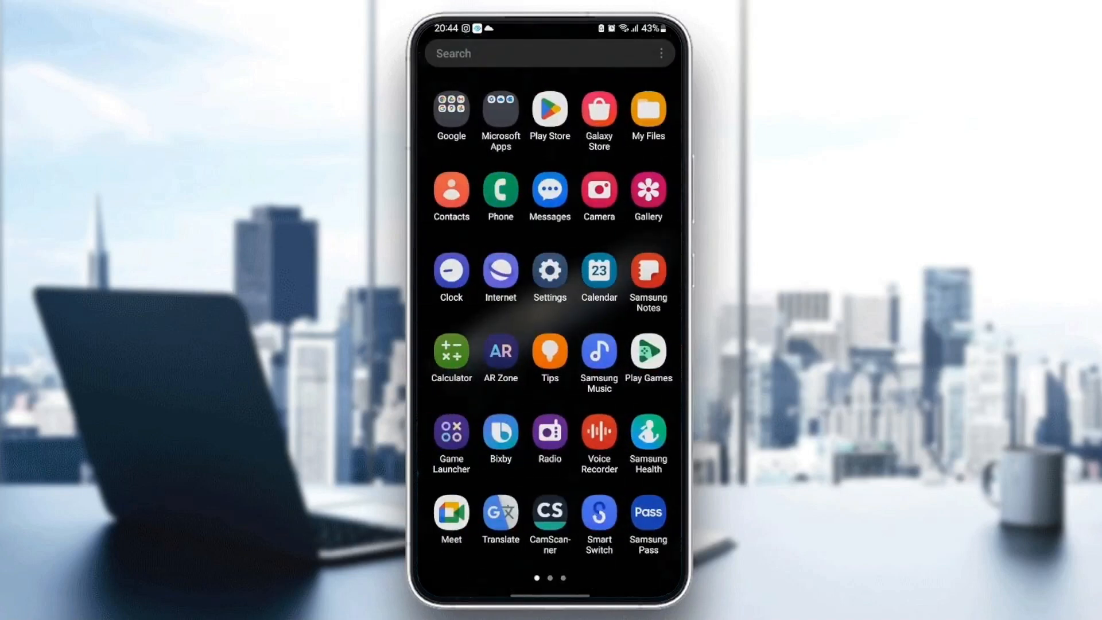
Launch Settings and scroll down to its Apps entry
left_click(549, 272)
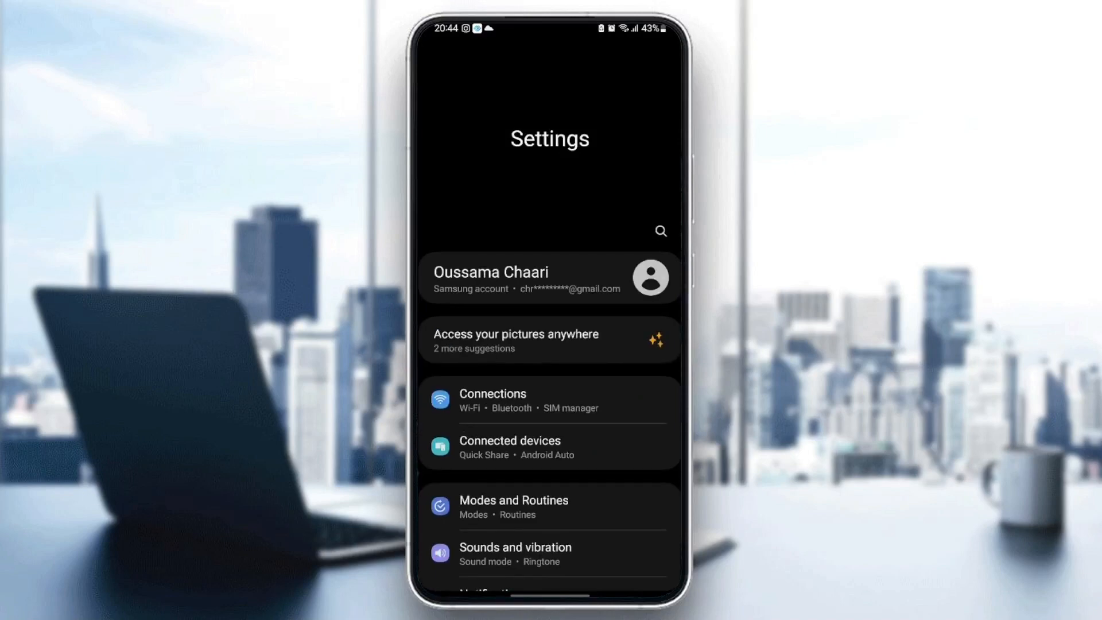
scroll("down", 3)
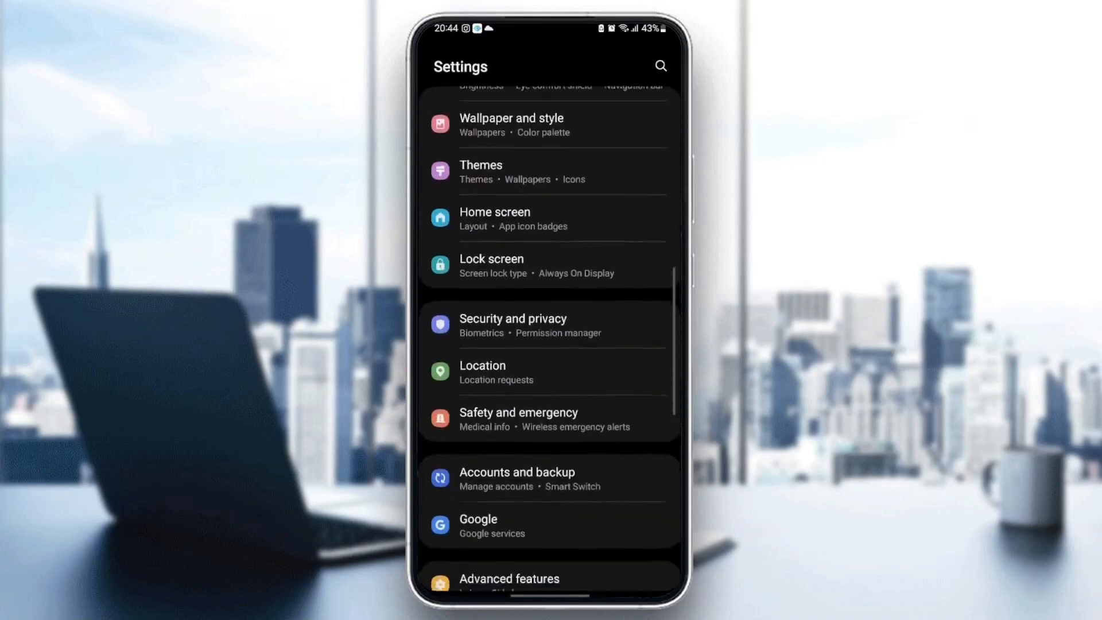
scroll("down", 3)
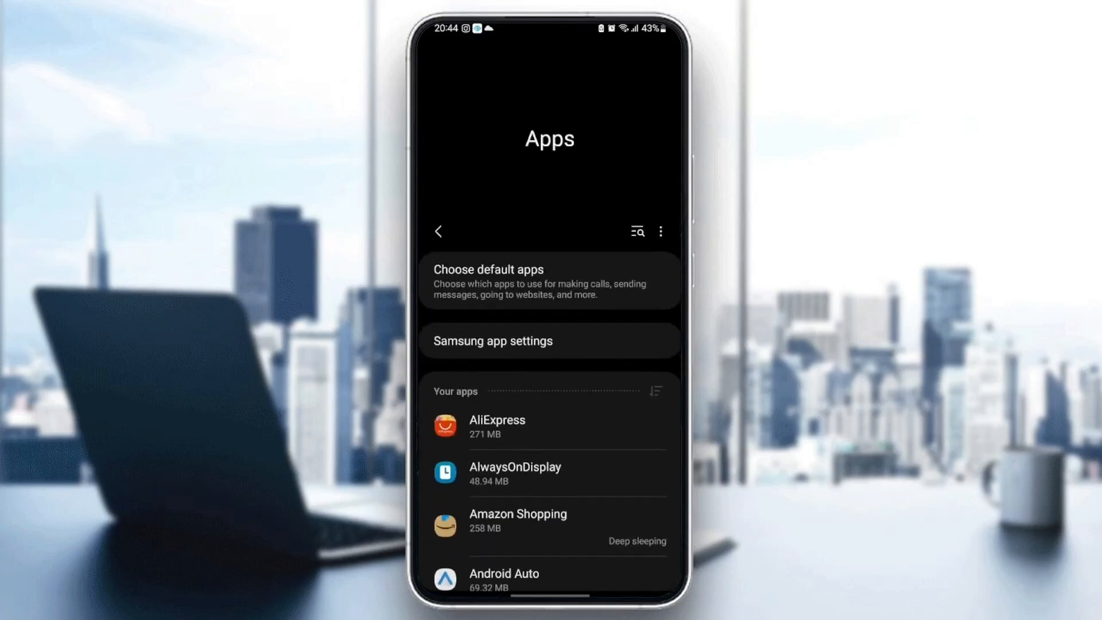
scroll("down", 3)
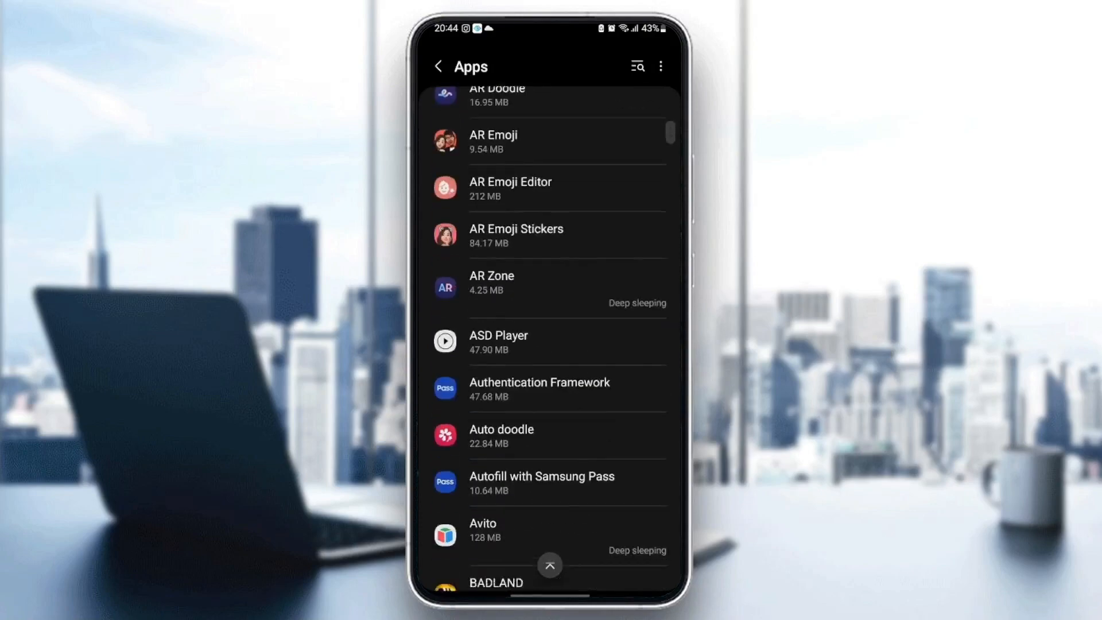
scroll("down", 3)
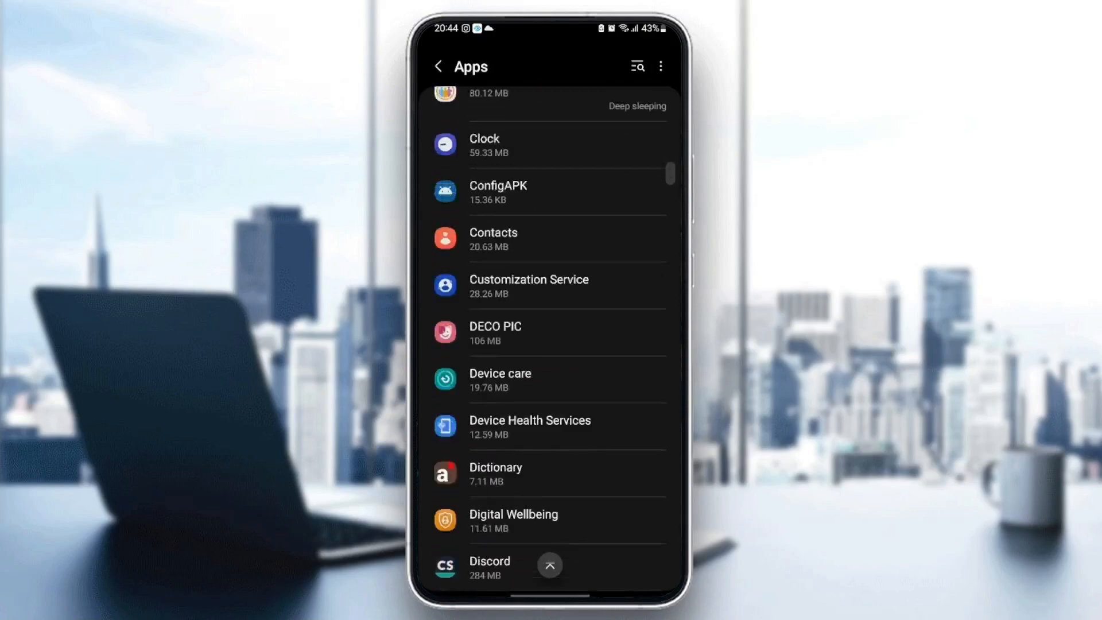
Scroll the installed-apps list to the bottom until Zoom (367 MB) appears
scroll("down", 3)
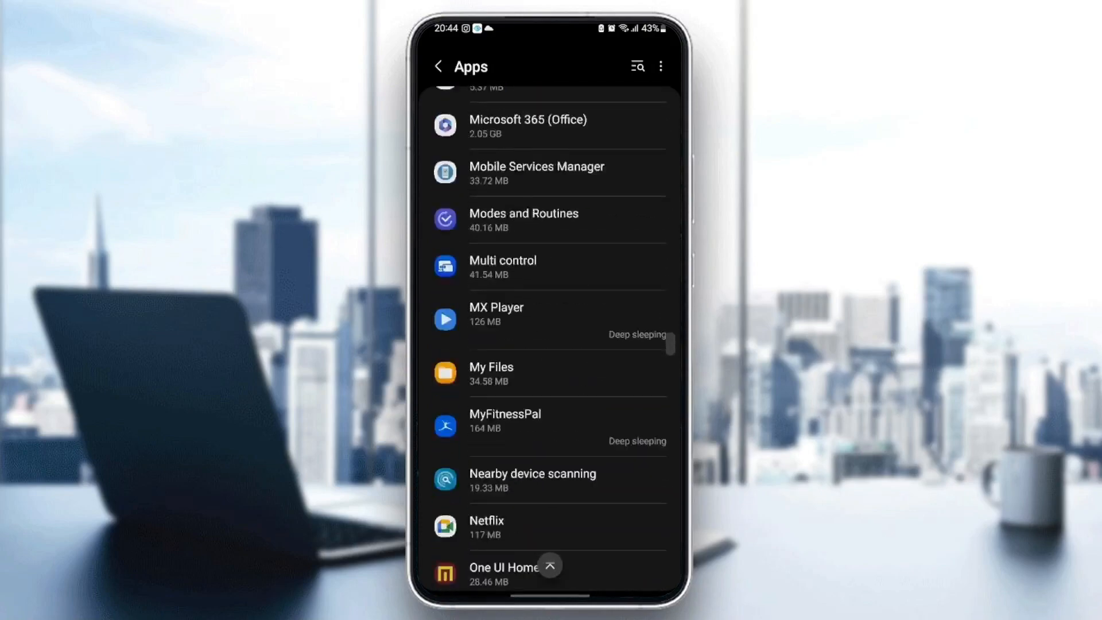
scroll("down", 3)
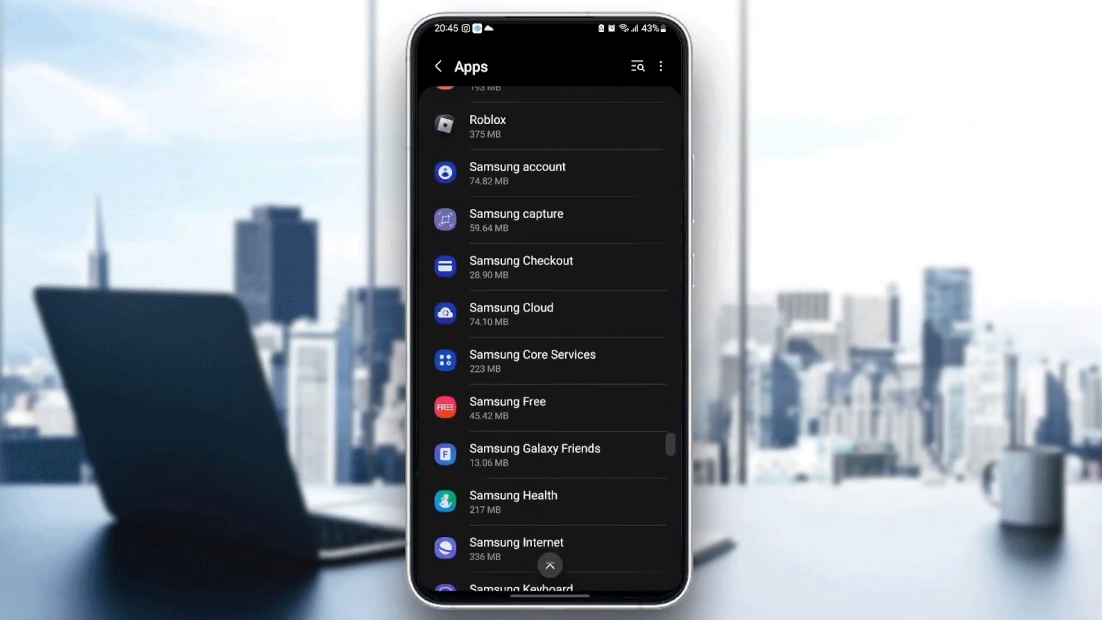
scroll("down", 3)
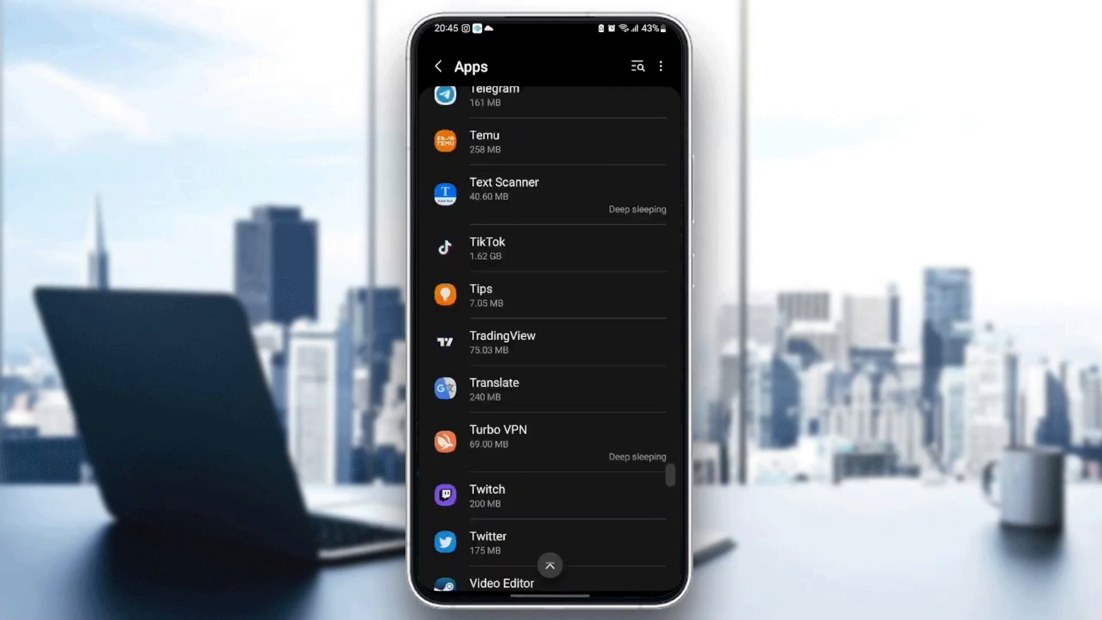
scroll("down", 3)
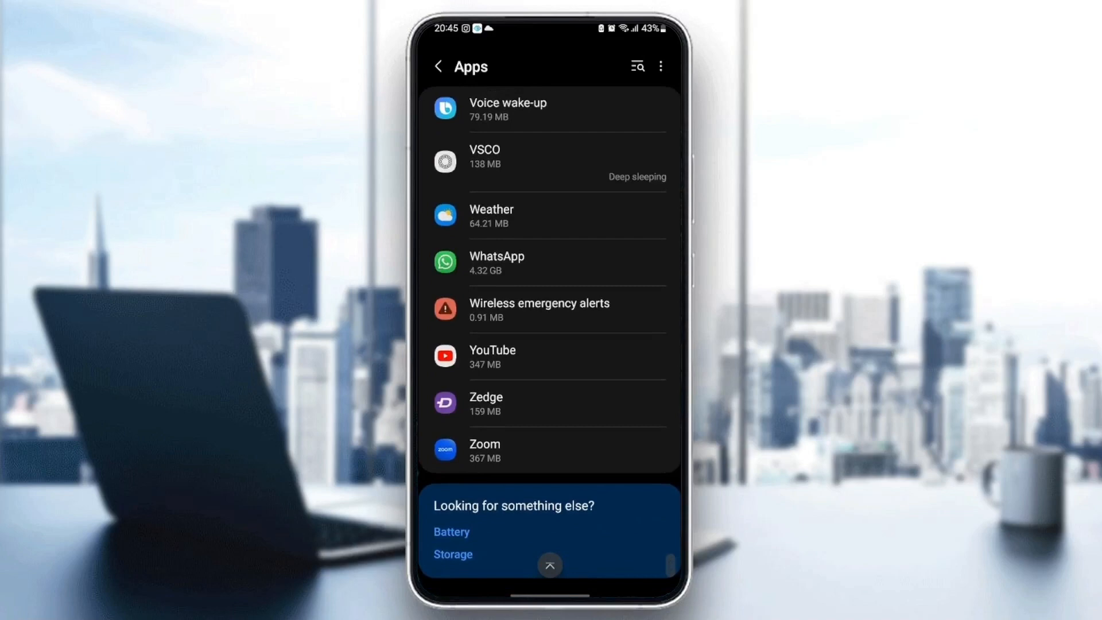
Open Zoom's App info and enable 'Remove permissions if app is unused'
left_click(550, 450)
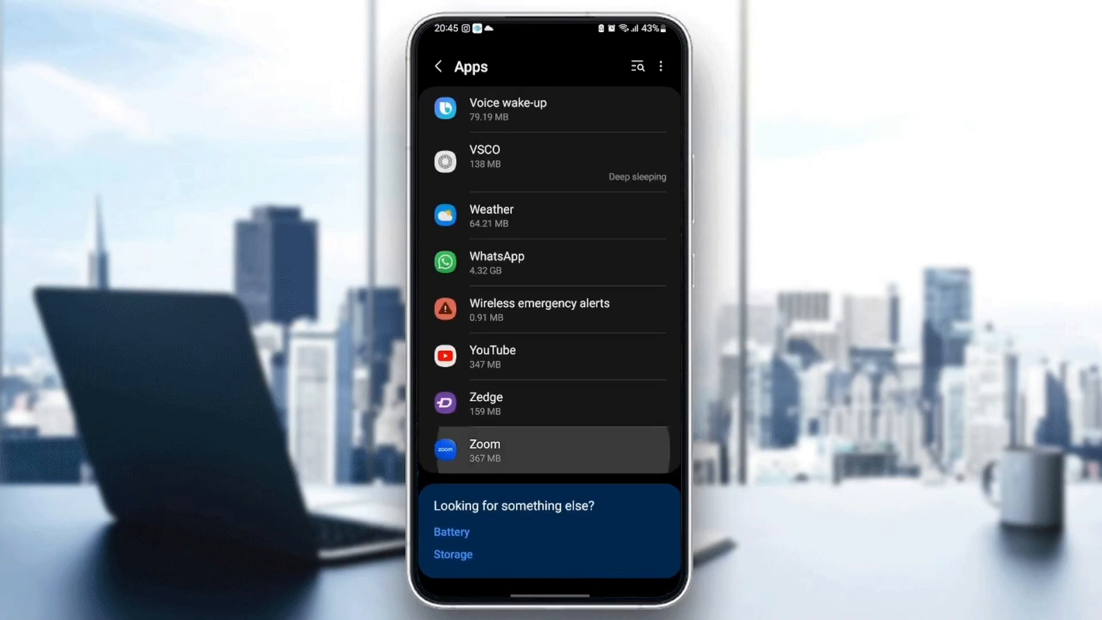
left_click(549, 450)
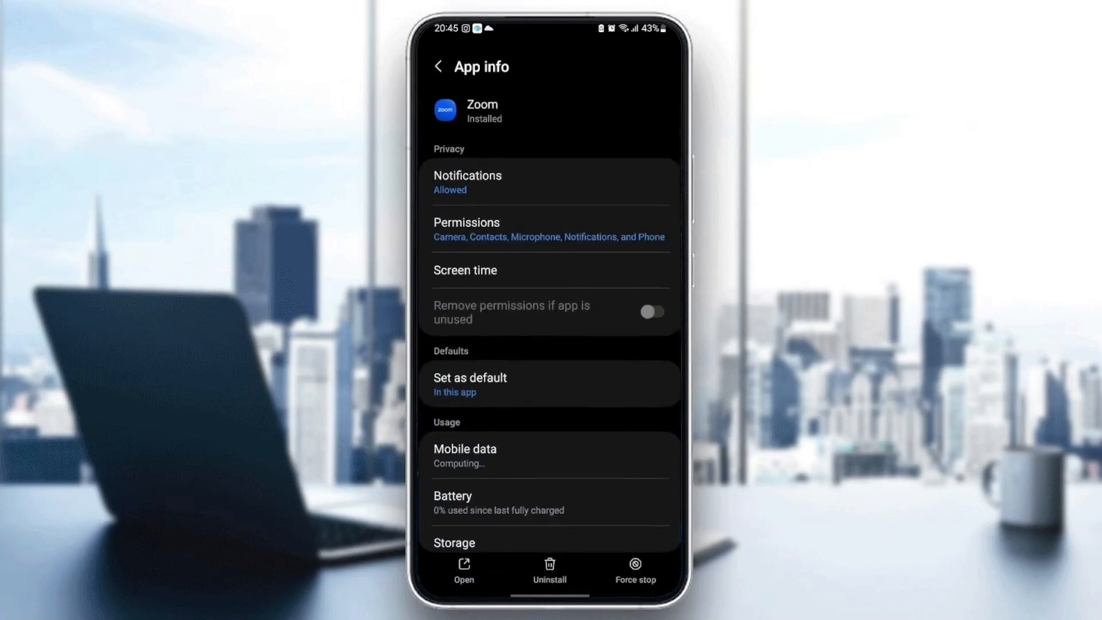
left_click(650, 311)
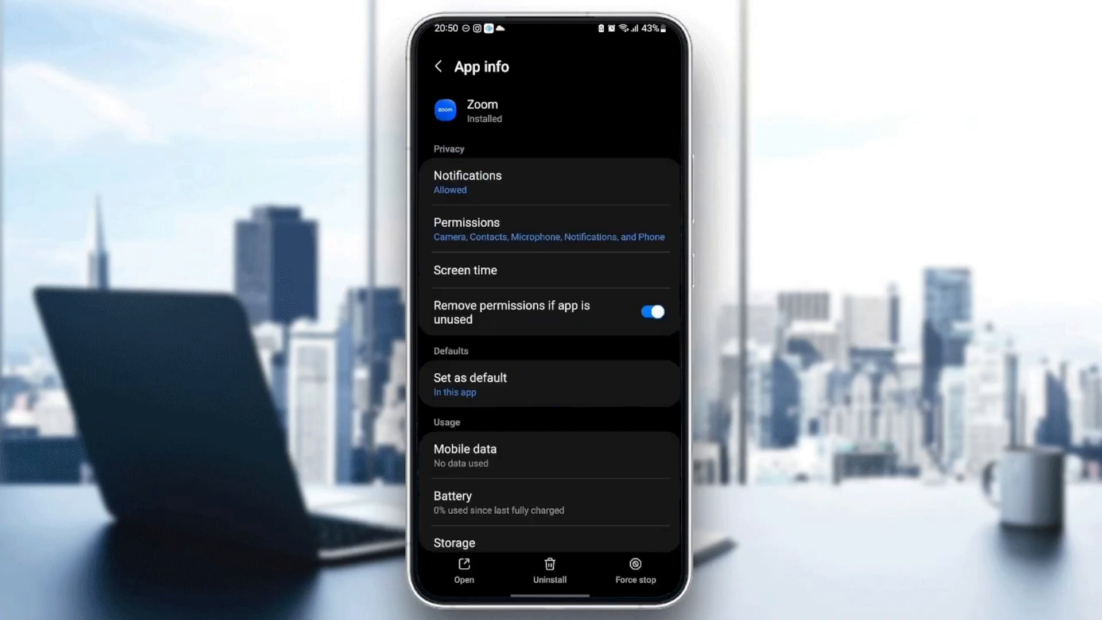
left_click(551, 229)
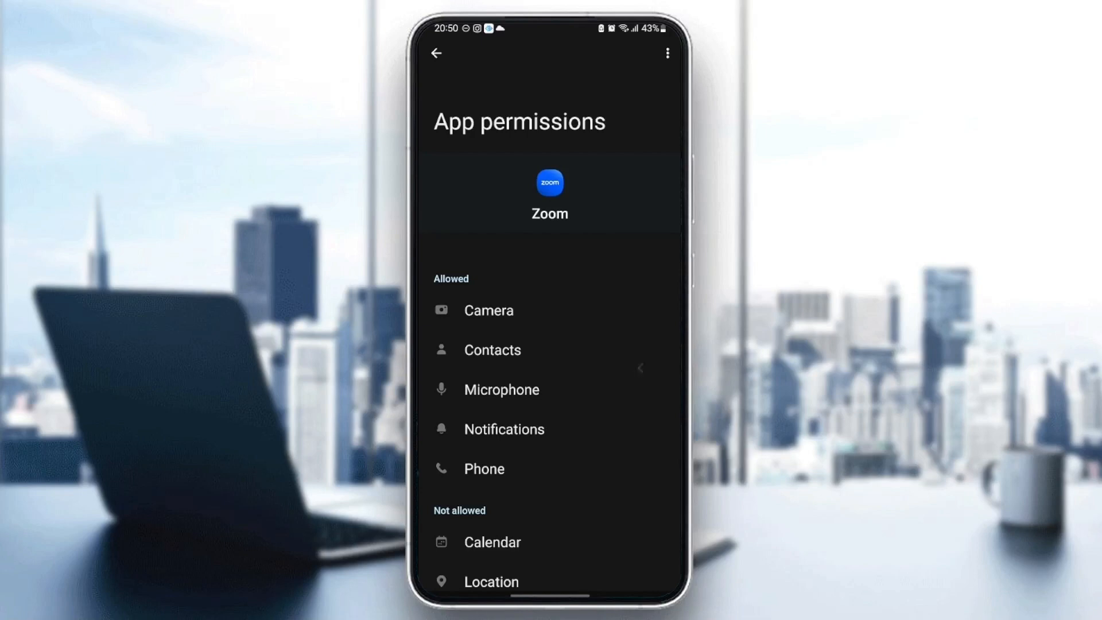
left_click(437, 54)
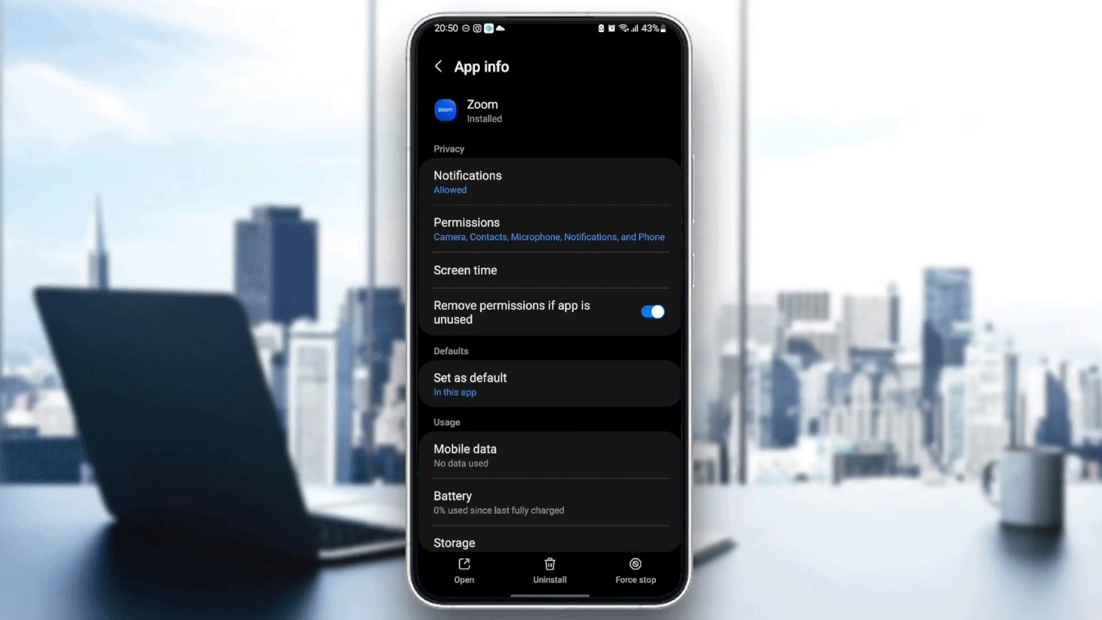
left_click(469, 384)
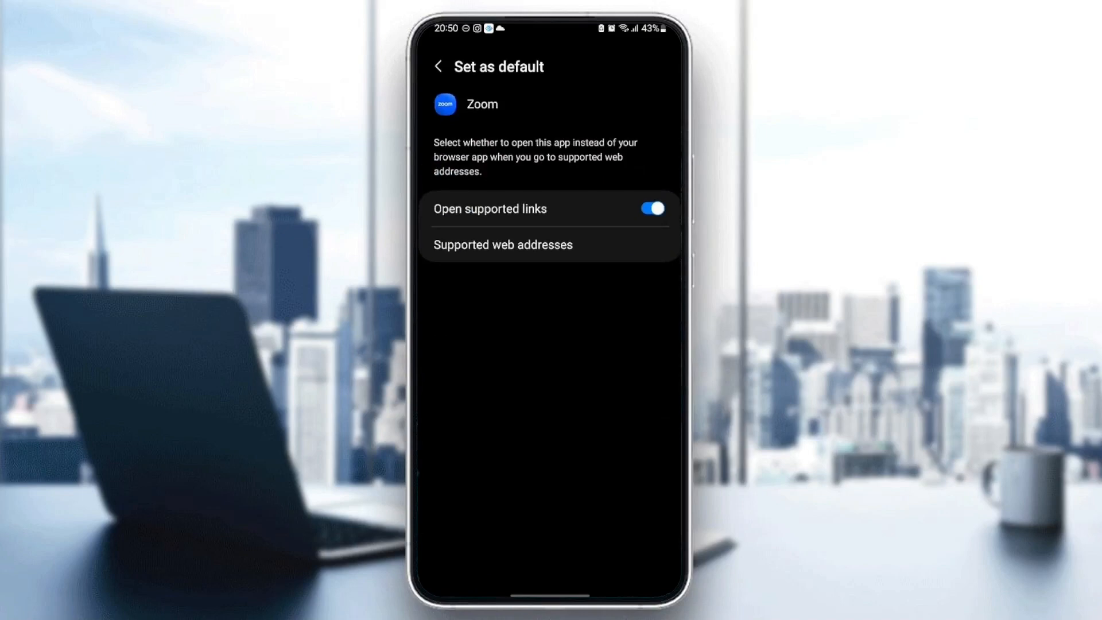
left_click(438, 67)
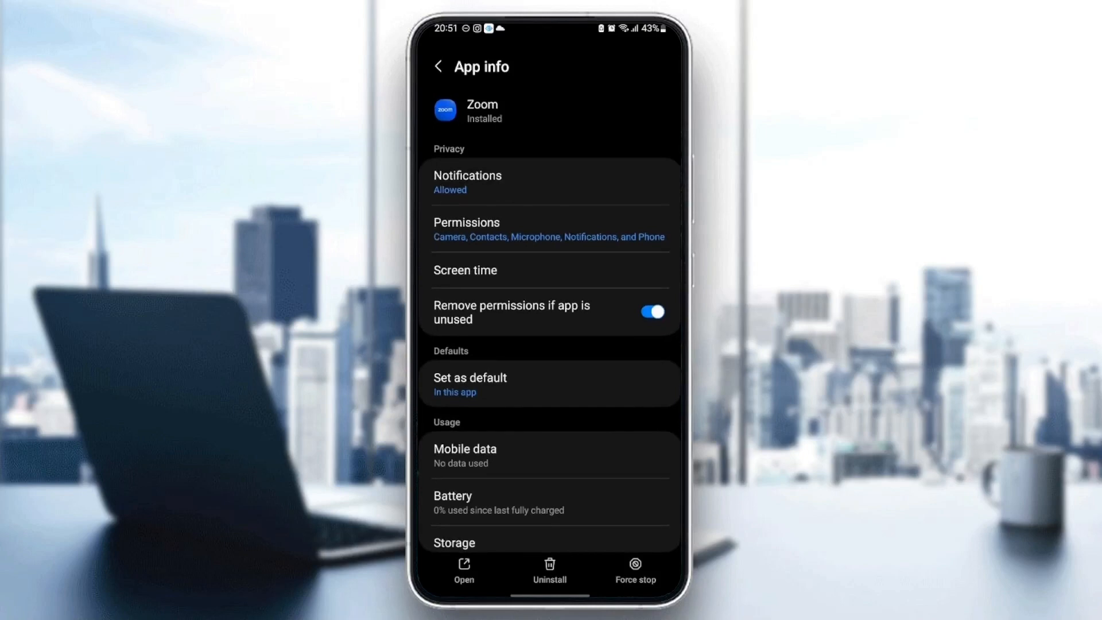
Clear Zoom's cache from its Storage page (down to 0 B) and return to the app drawer
scroll("down", 3)
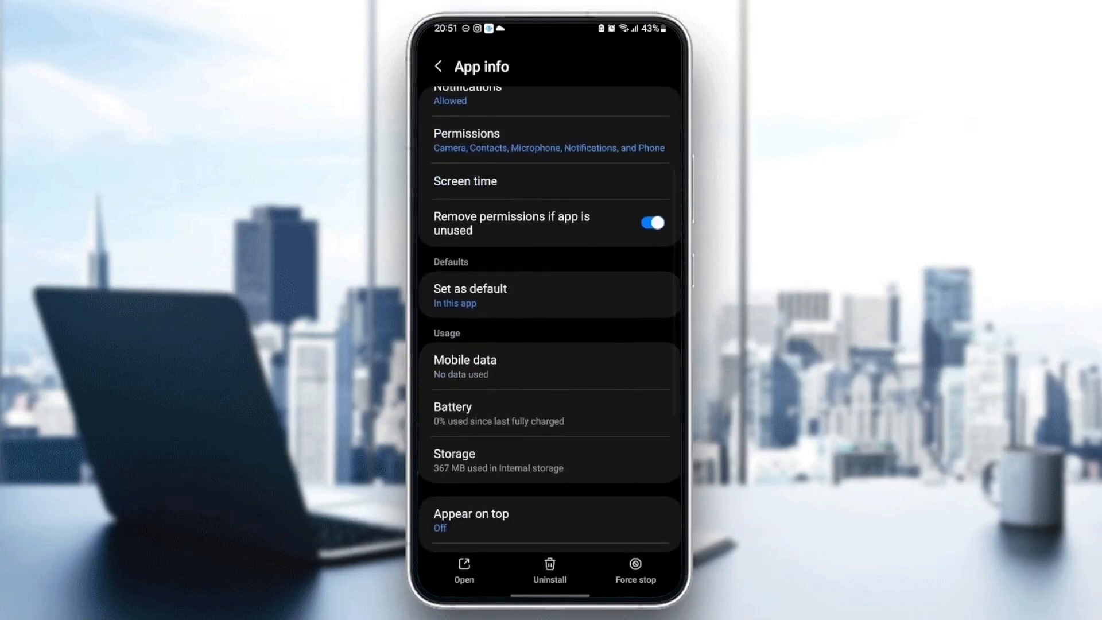
left_click(454, 454)
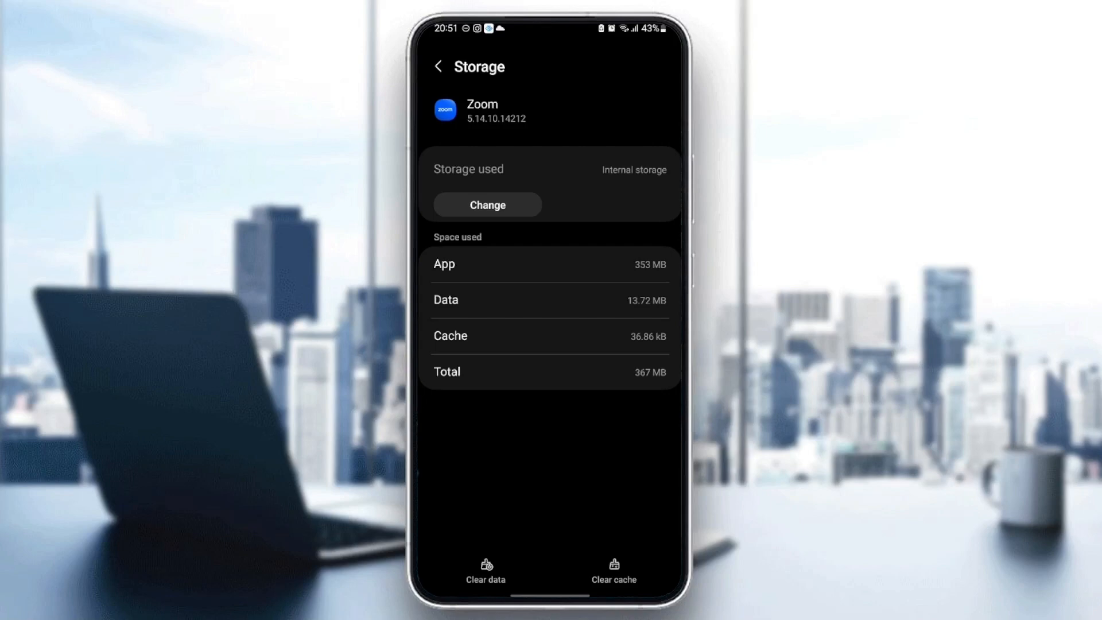
left_click(612, 570)
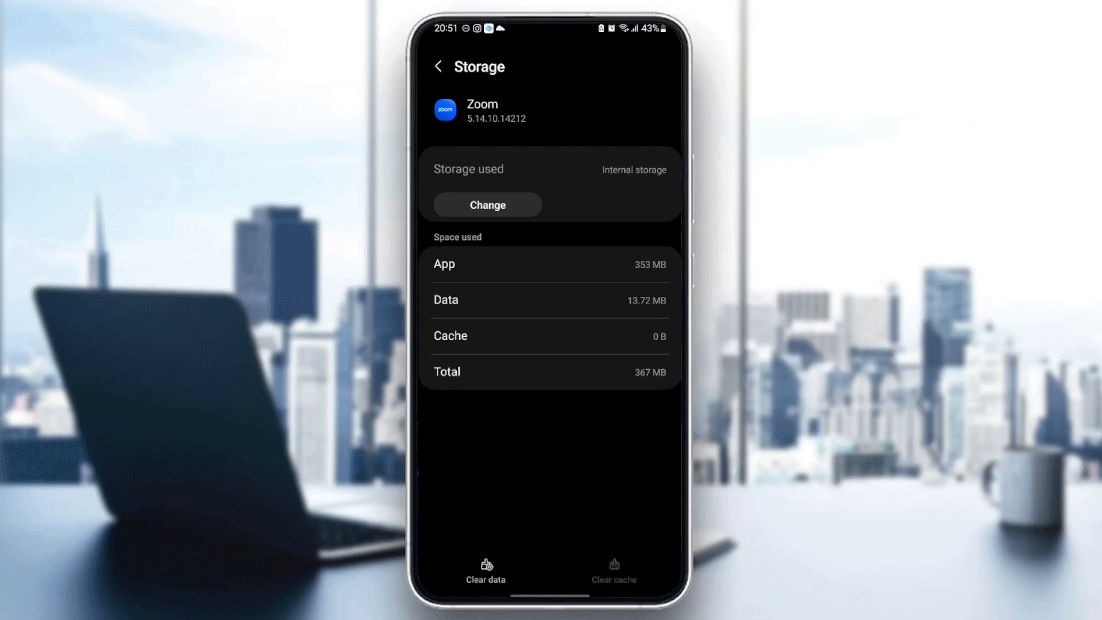
left_click(438, 66)
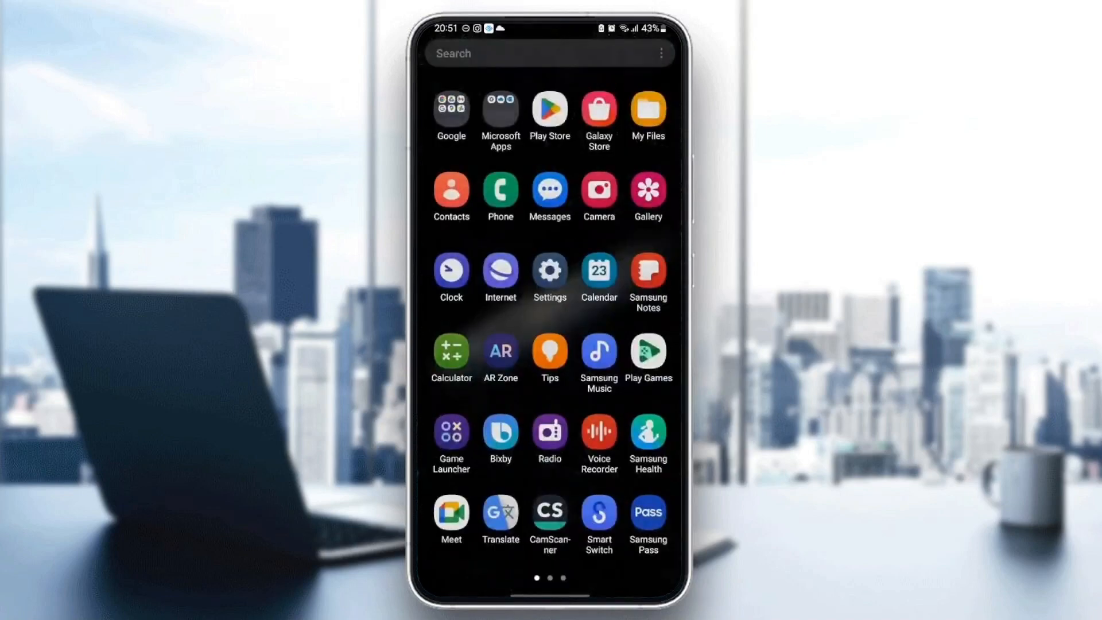
Relaunch Zoom from the app drawer's last page so its Meetings screen loads error-free
scroll("left", 3)
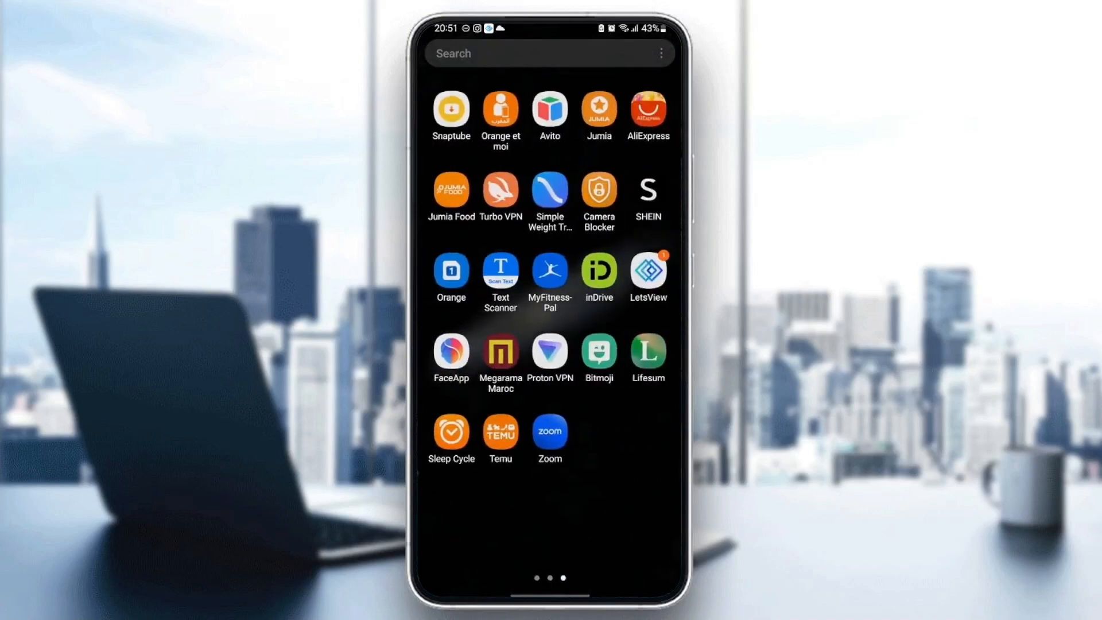
left_click(550, 432)
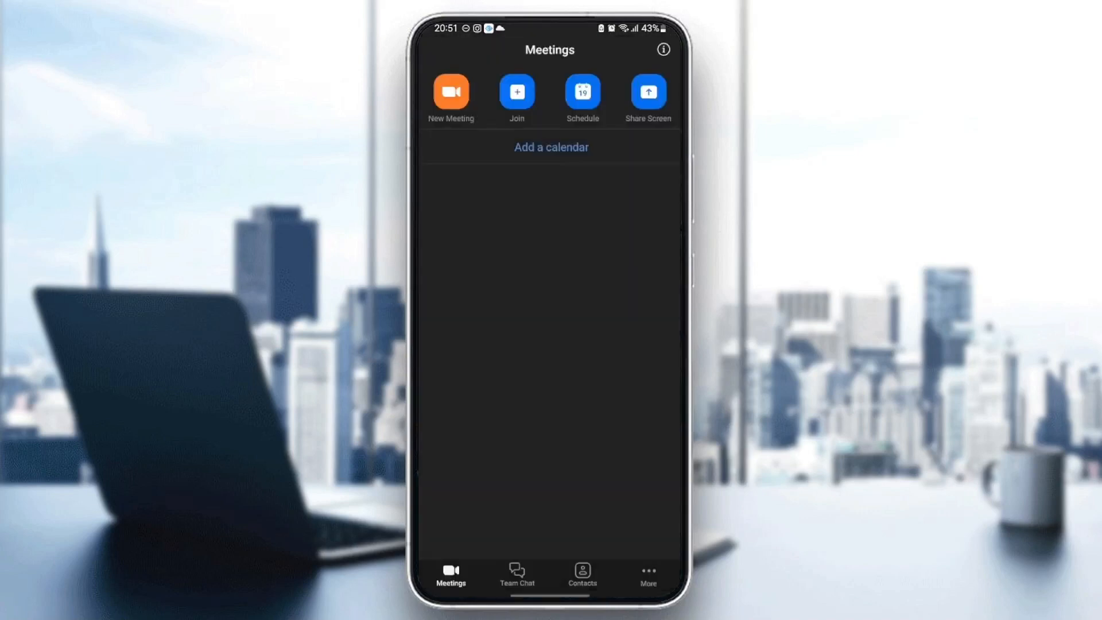